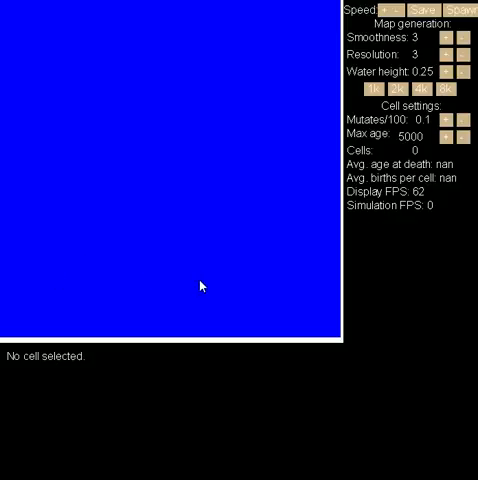
mouse_move(241, 300)
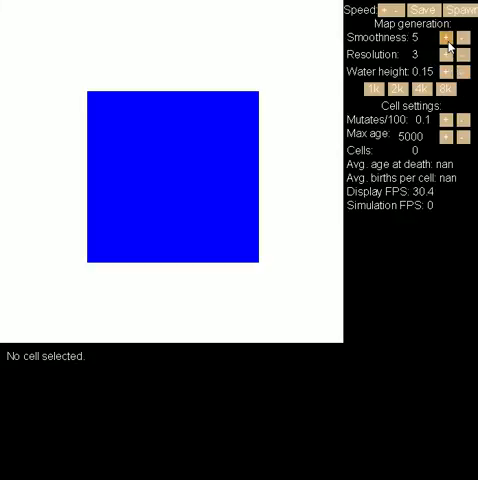
- Raise map smoothness to 8 with water height 0.15 and regenerate the island map
click(450, 38)
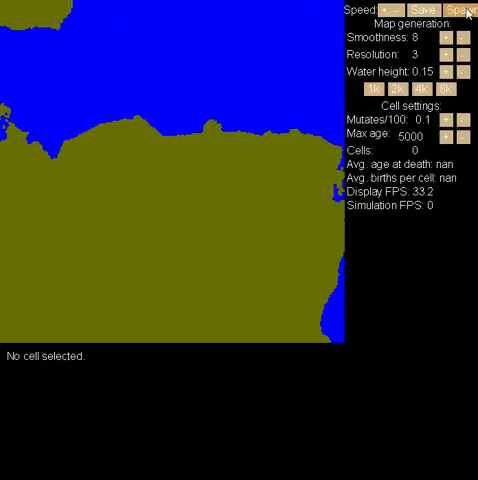
- Spawn green cells across the island until the counter reads about 4993
click(462, 9)
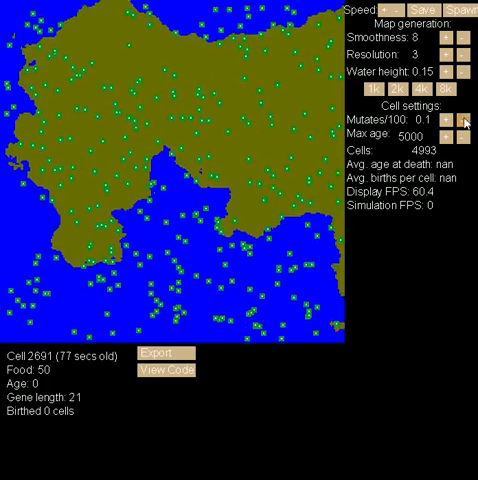
- Adjust the Mutates/100 control until the mutation rate reads 10
click(463, 119)
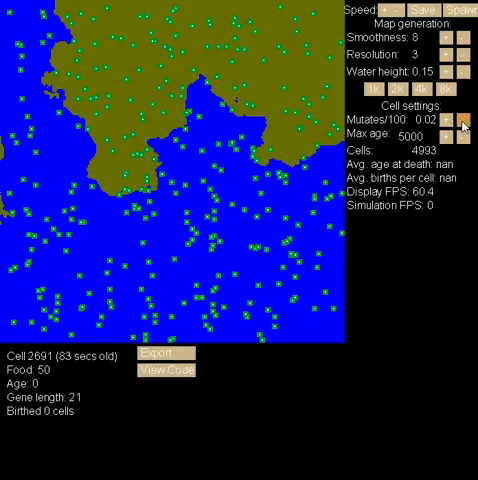
click(456, 124)
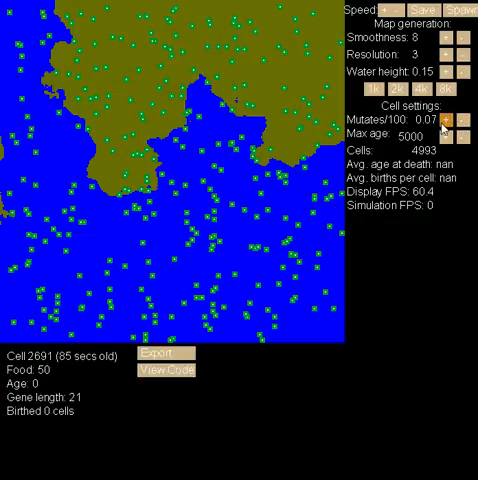
click(446, 120)
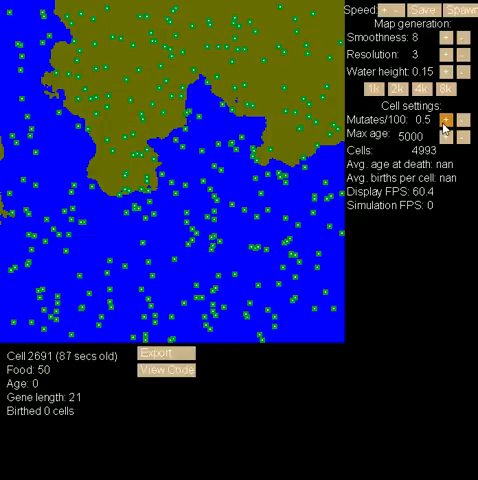
click(445, 120)
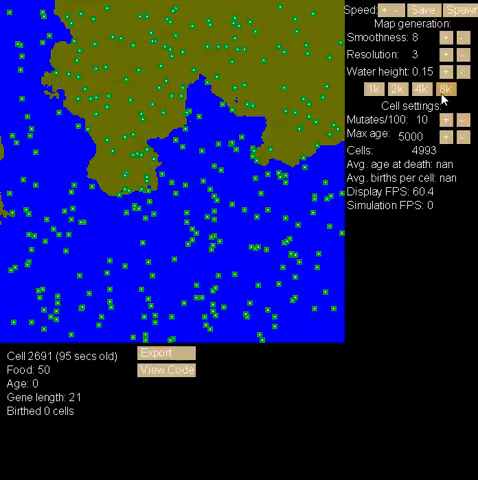
click(454, 96)
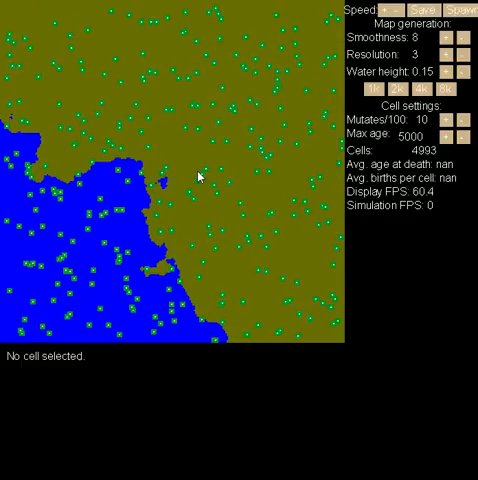
mouse_move(240, 208)
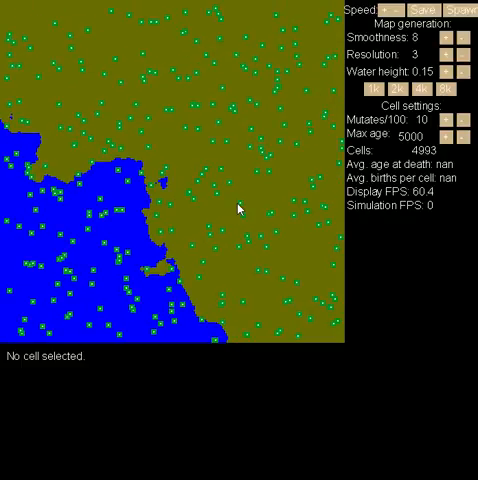